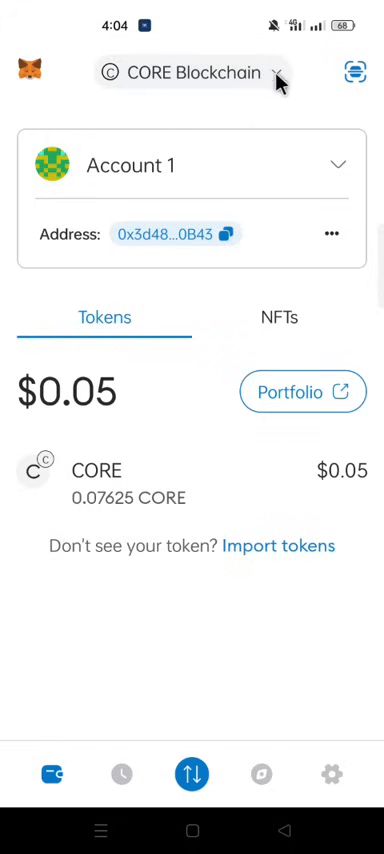
pyautogui.moveTo(205, 85)
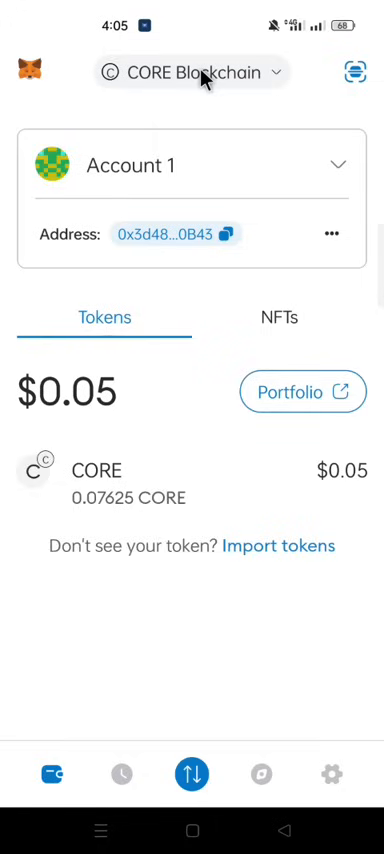
pyautogui.moveTo(222, 88)
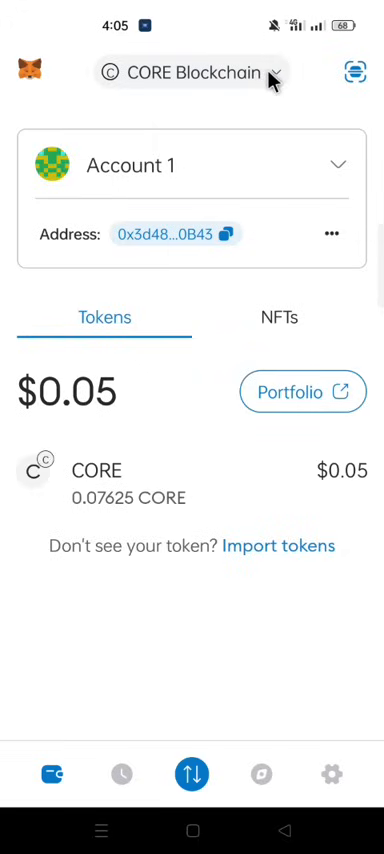
pyautogui.moveTo(222, 98)
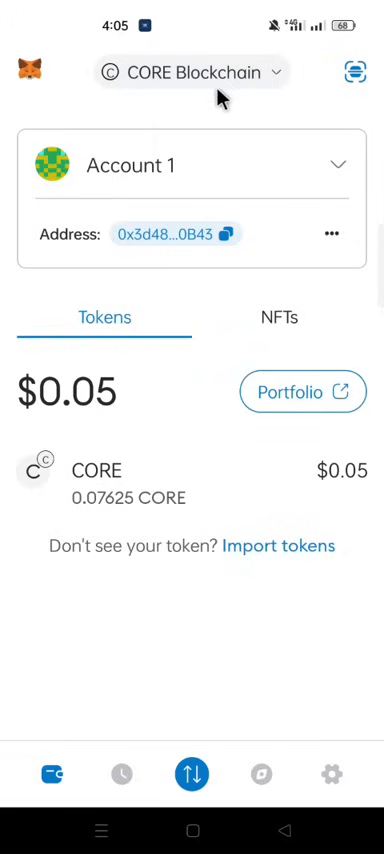
pyautogui.moveTo(256, 78)
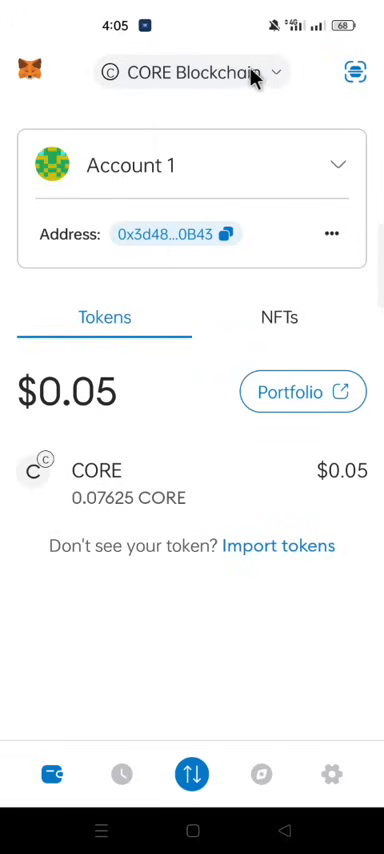
# Open the Networks page's Popular list from the network selector's Add Network option
pyautogui.click(190, 71)
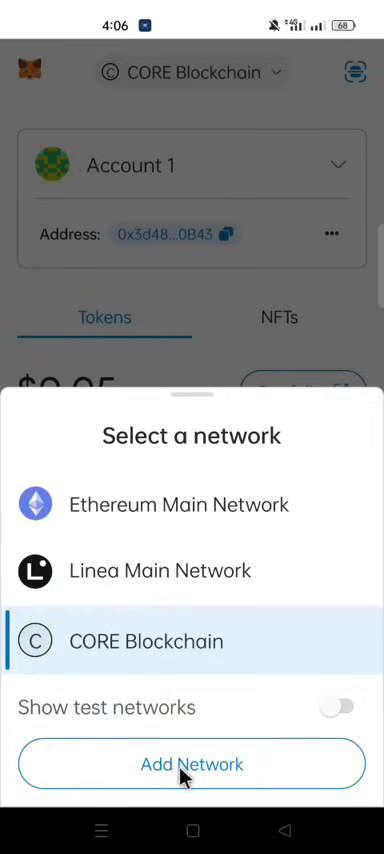
pyautogui.click(192, 763)
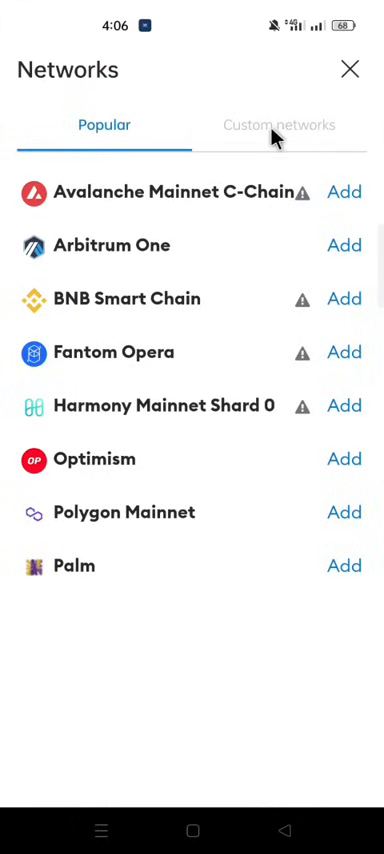
# Switch to the Custom networks form and name the network OpenEx
pyautogui.click(279, 125)
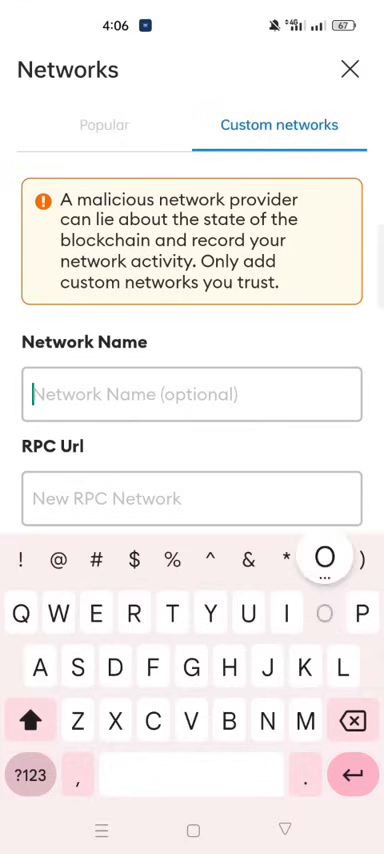
pyautogui.write('Open')
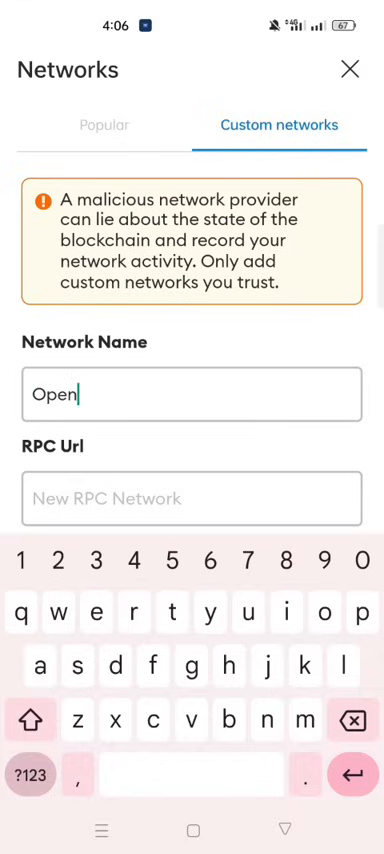
pyautogui.write('Ex')
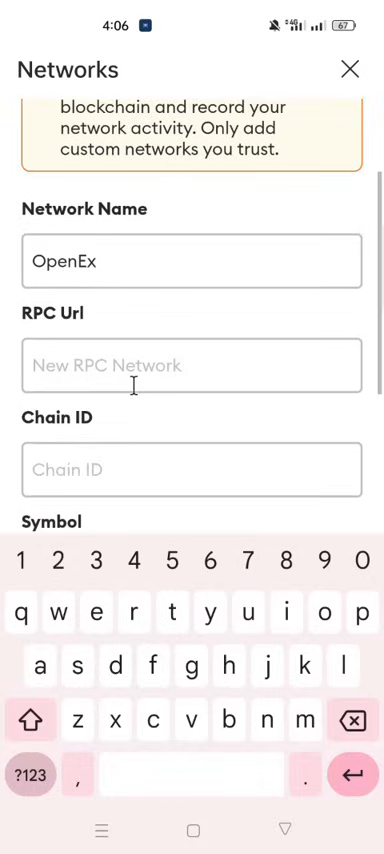
pyautogui.write('https')
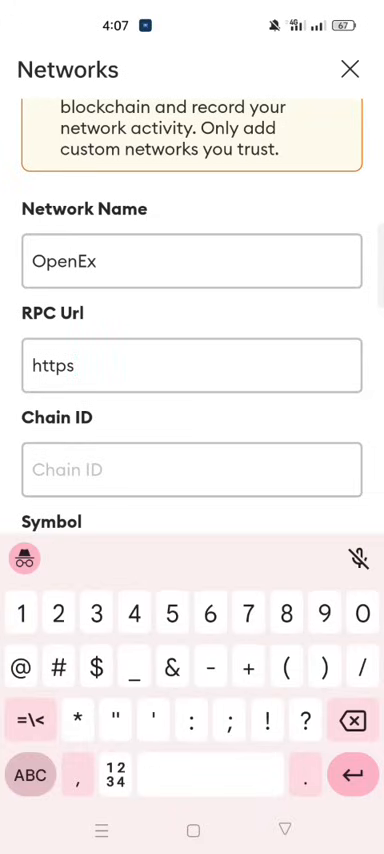
pyautogui.write('://')
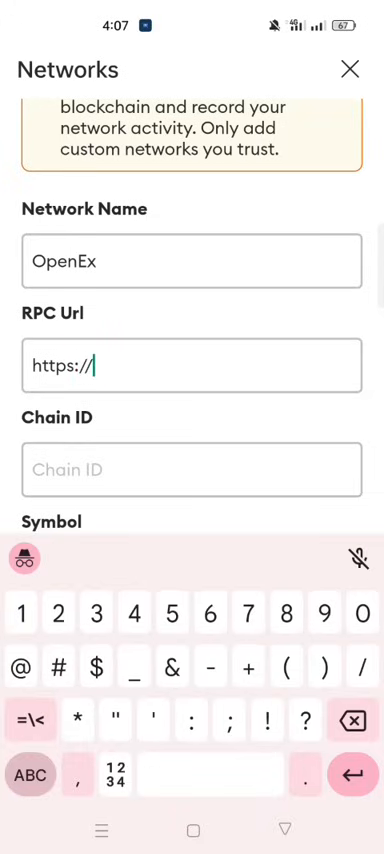
pyautogui.click(31, 774)
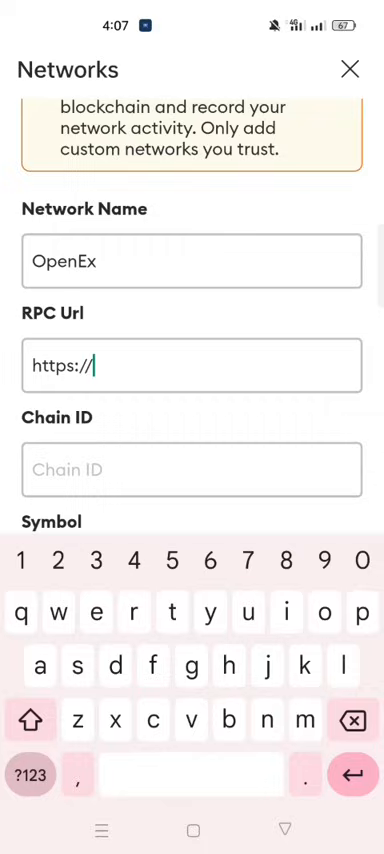
pyautogui.write('long.')
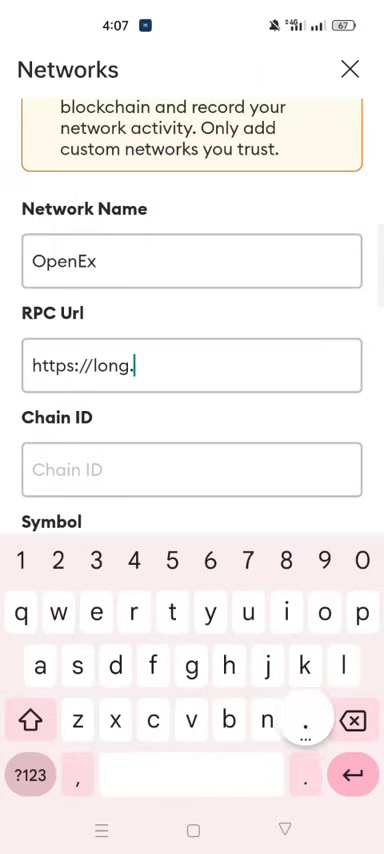
pyautogui.write('rpc')
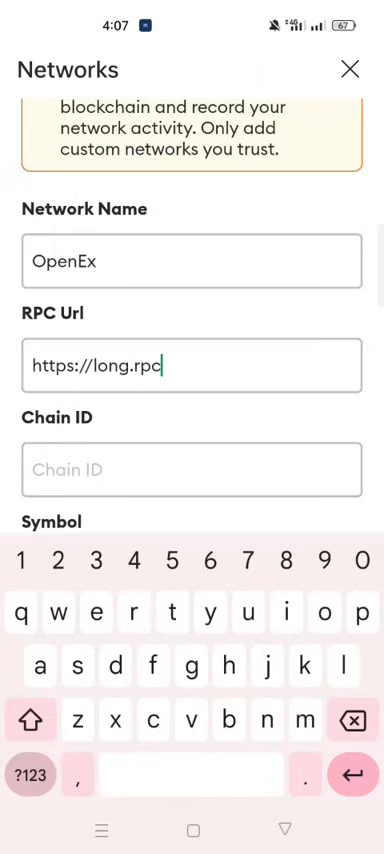
pyautogui.write('.')
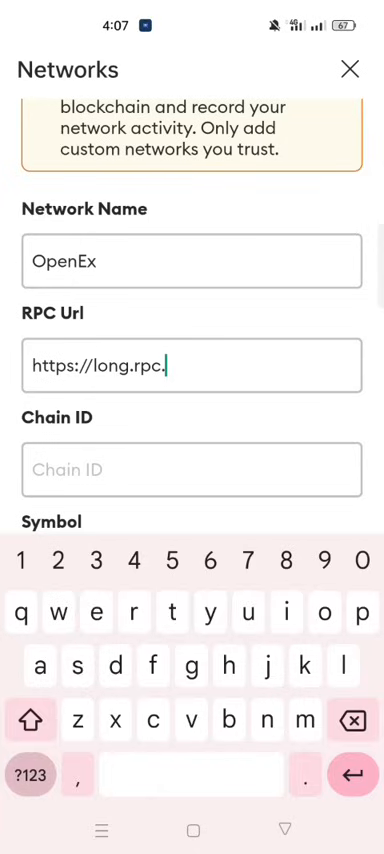
pyautogui.write('openex.network')
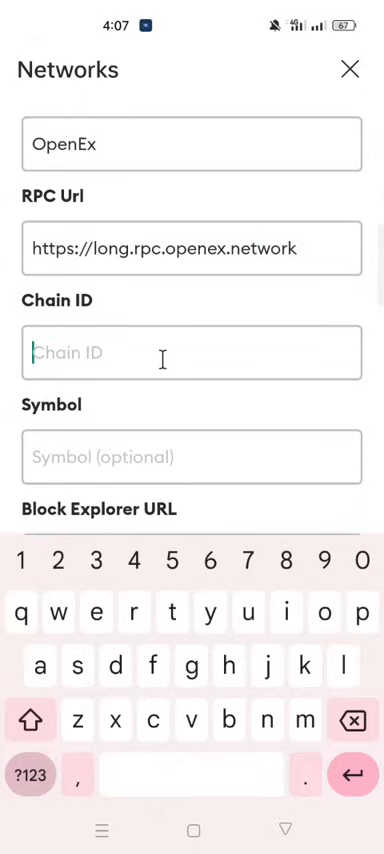
# Fill in Chain ID 7798 and currency symbol LONG on the OpenEx form
pyautogui.write('7798')
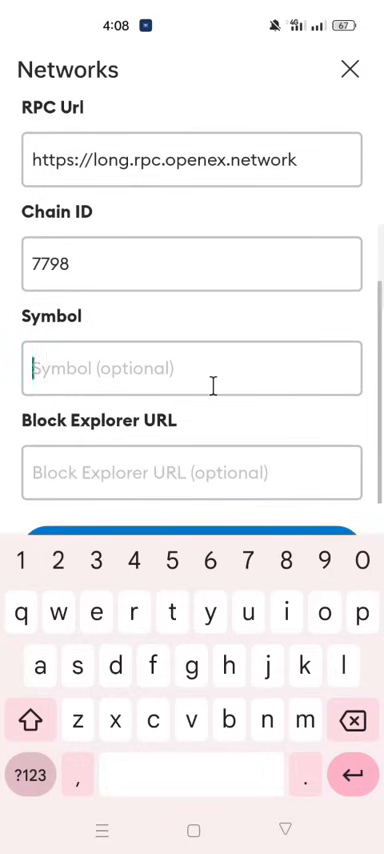
pyautogui.write('LONG')
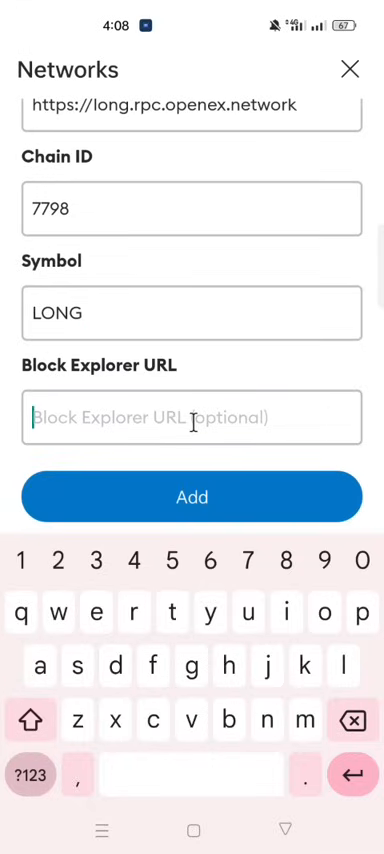
pyautogui.write('https')
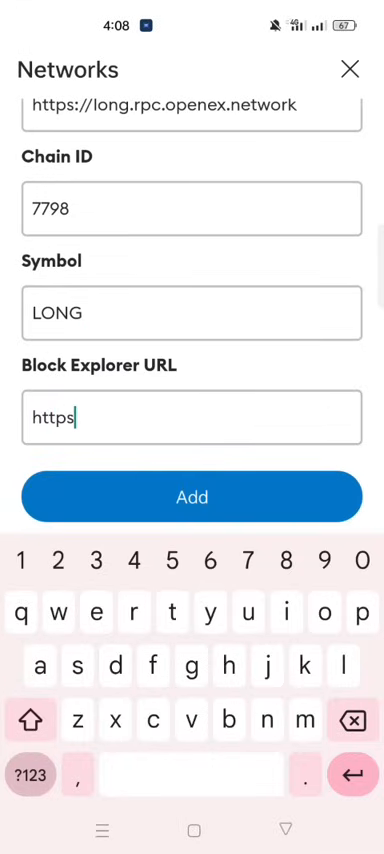
pyautogui.write('://s')
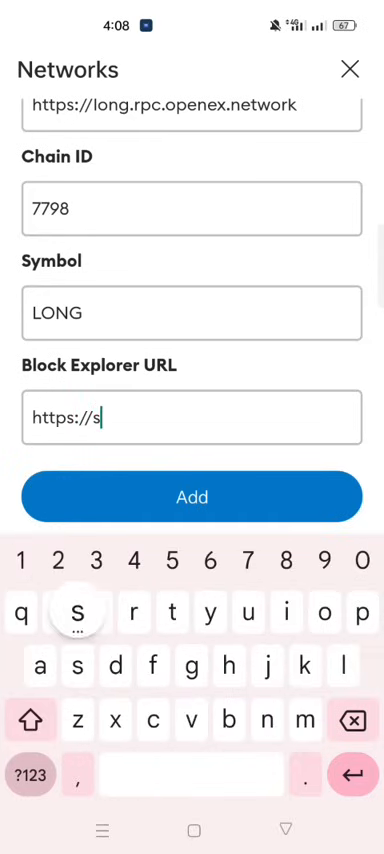
pyautogui.write('can.')
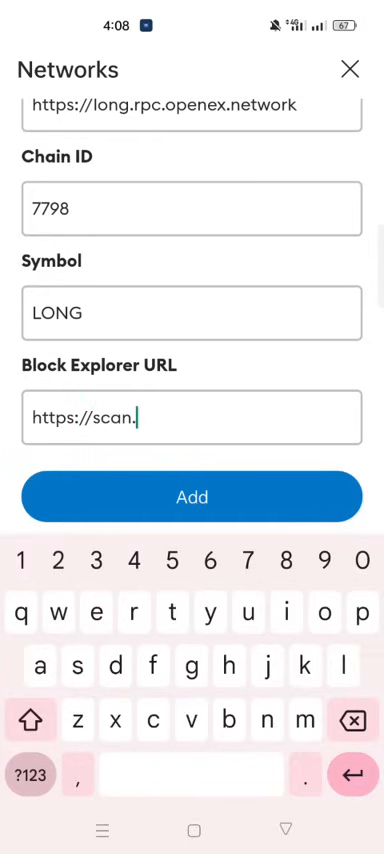
pyautogui.write('long')
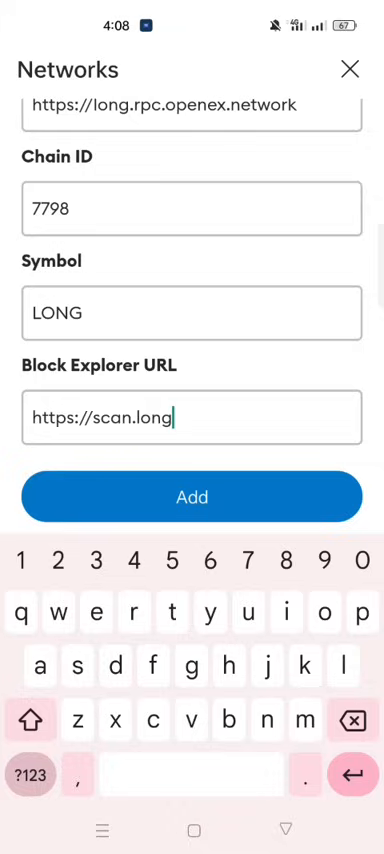
pyautogui.write('.')
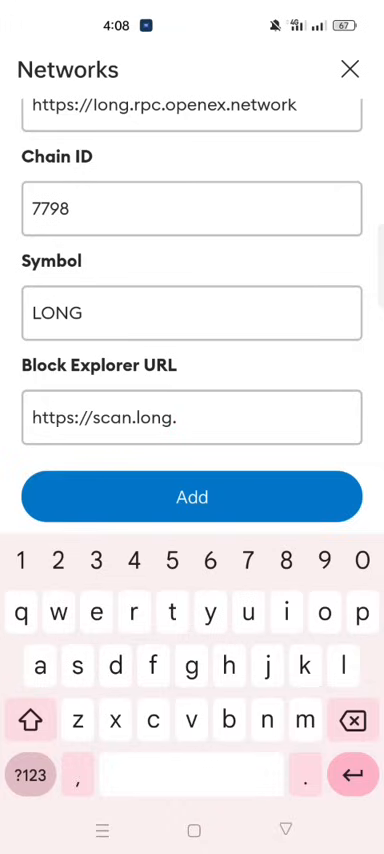
pyautogui.write('open')
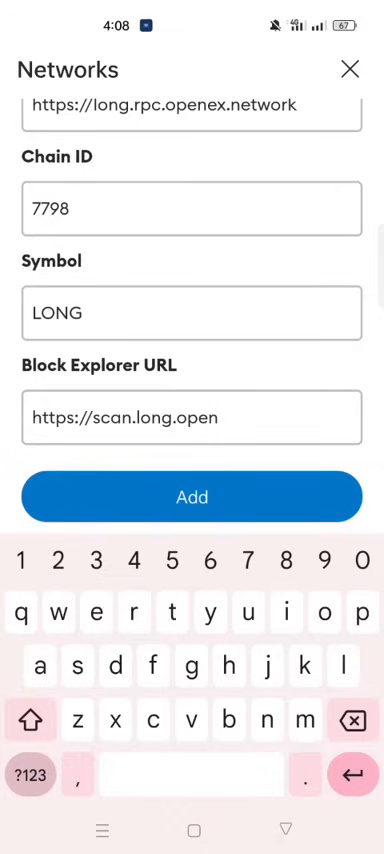
pyautogui.write('ex.netork')
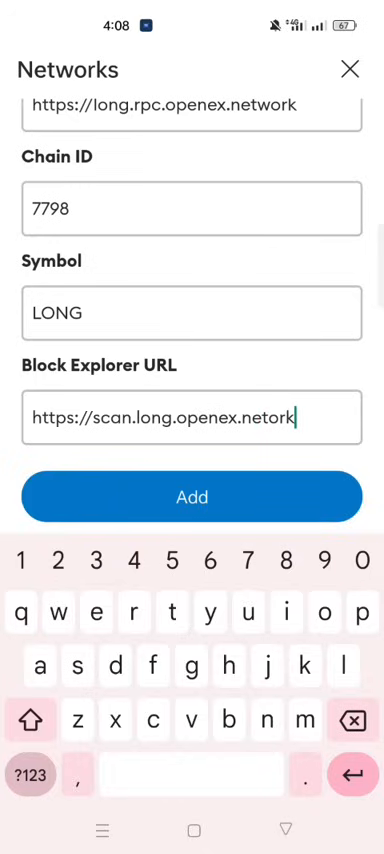
# Fix the explorer address ending, save OpenEx, and dismiss the network-switch notice
pyautogui.press('Backspace')
pyautogui.write('w')
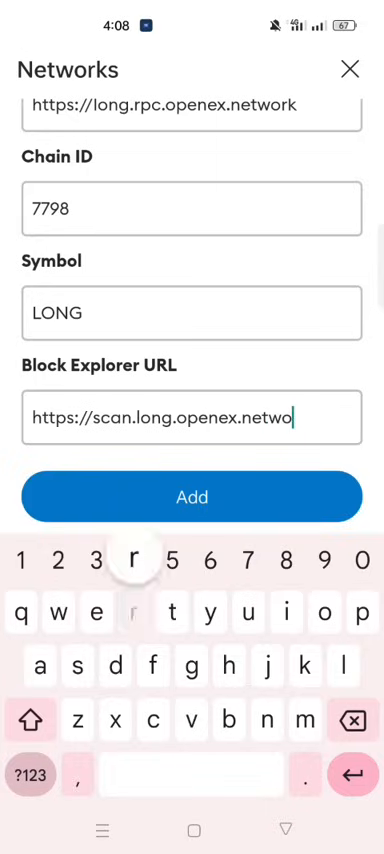
pyautogui.write('rk')
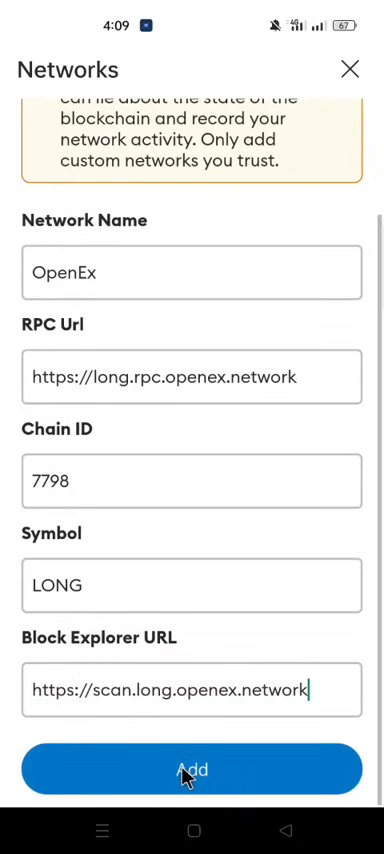
pyautogui.click(192, 769)
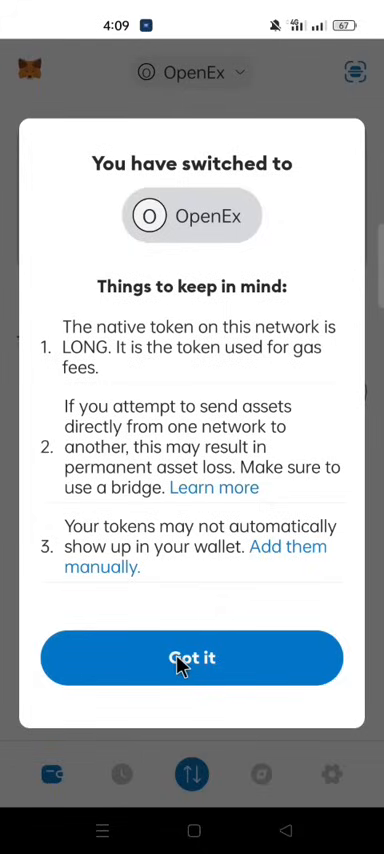
pyautogui.click(192, 658)
pyautogui.write('https://ag')
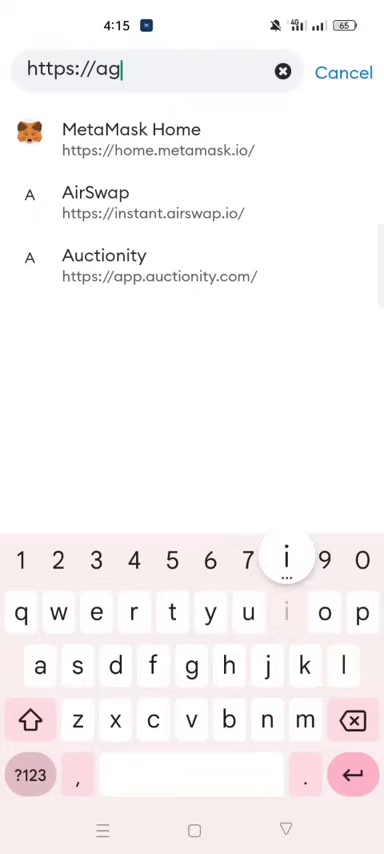
pyautogui.write('iex')
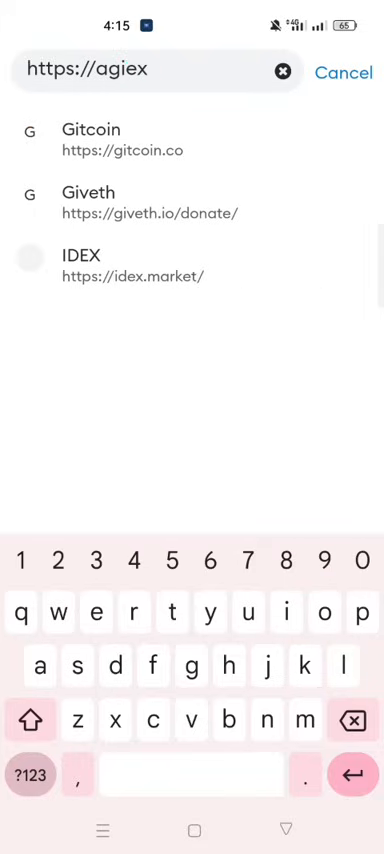
pyautogui.write('.org/')
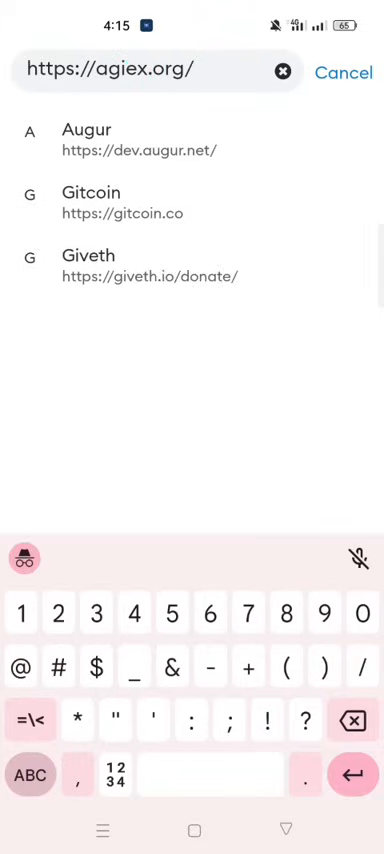
pyautogui.write('long/')
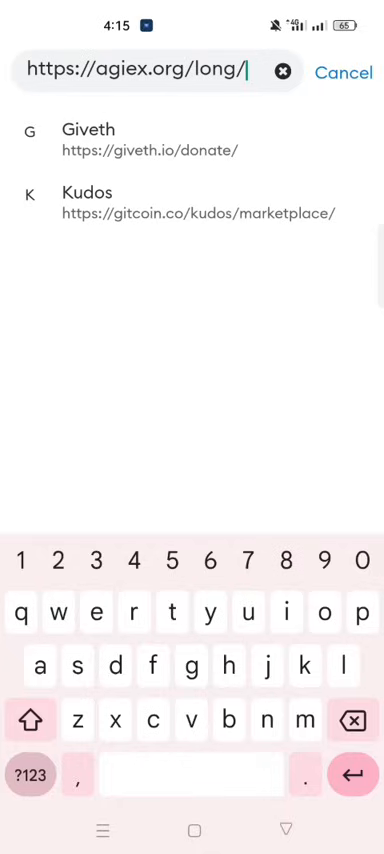
pyautogui.write('faucet')
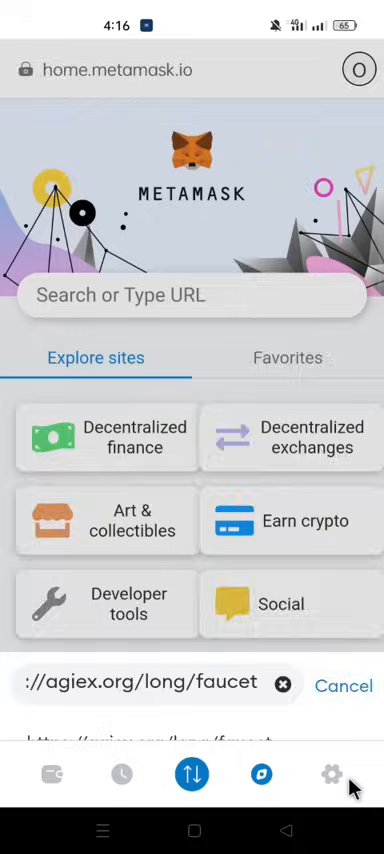
pyautogui.click(343, 686)
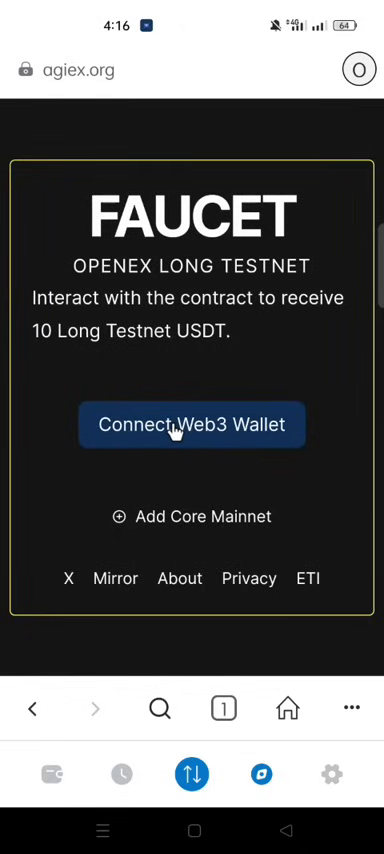
# Connect Account 1 to the faucet, approving the network switch, then open Testnet Swap
pyautogui.click(190, 423)
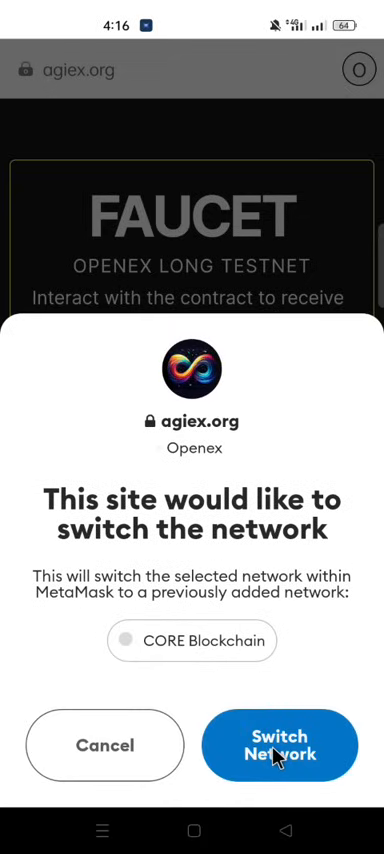
pyautogui.click(279, 745)
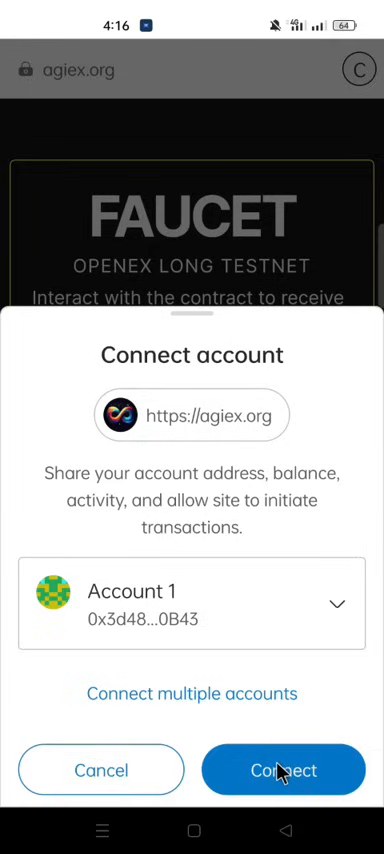
pyautogui.click(283, 769)
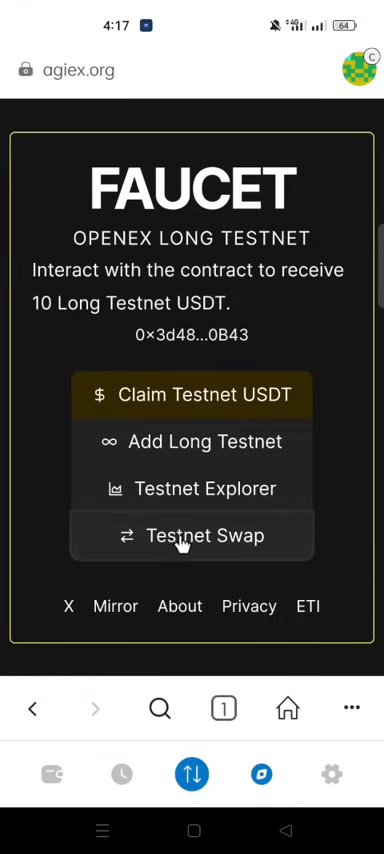
pyautogui.click(192, 535)
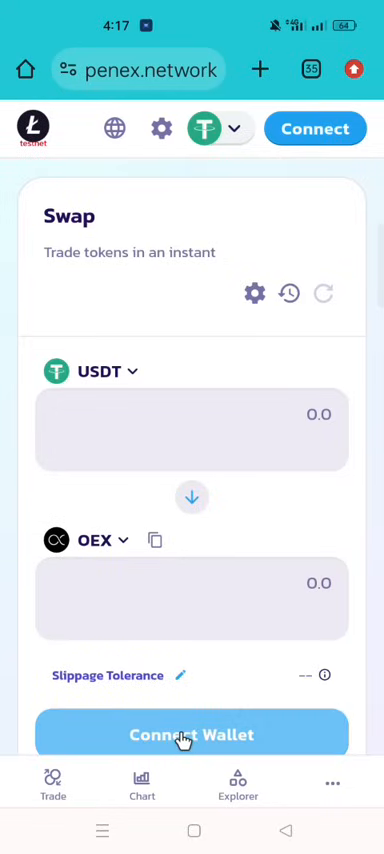
# Choose Metamask under Connect Wallet to reopen long.swap.openex.network inside MetaMask
pyautogui.click(192, 735)
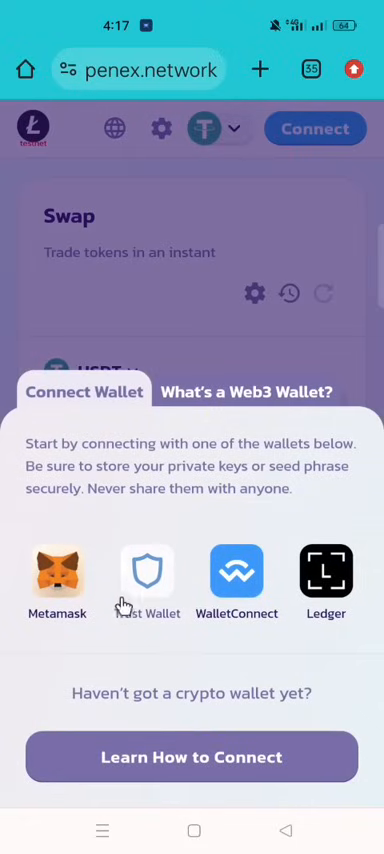
pyautogui.moveTo(57, 573)
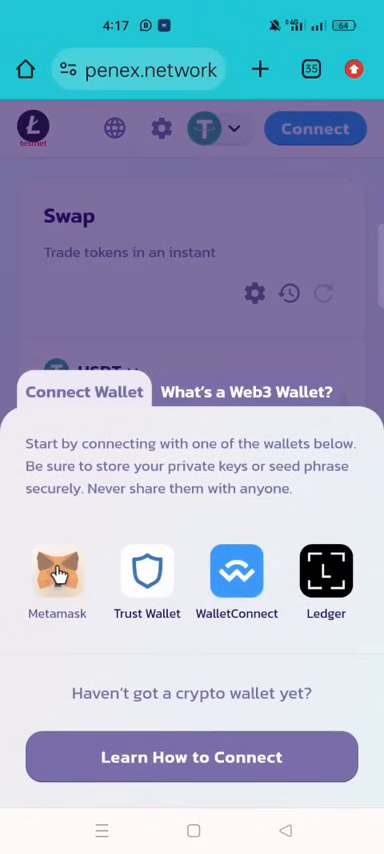
pyautogui.click(57, 572)
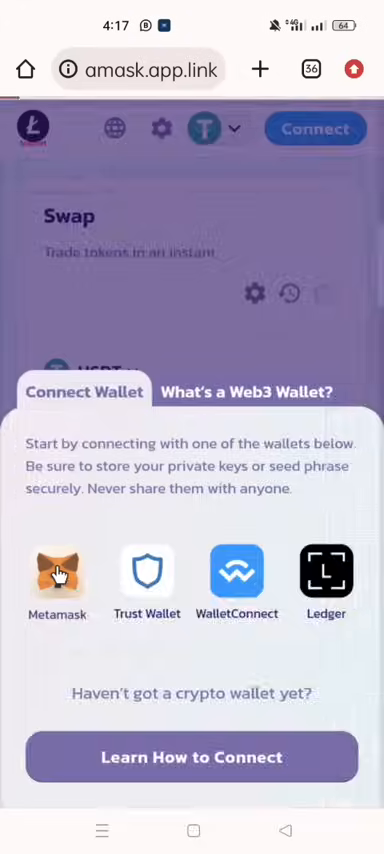
pyautogui.click(56, 572)
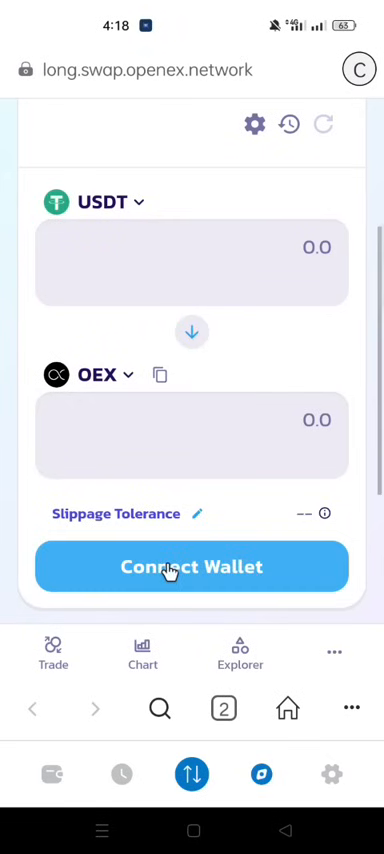
# Connect Account 1 to the swap via Metamask and approve switching to OpenEx
pyautogui.click(192, 567)
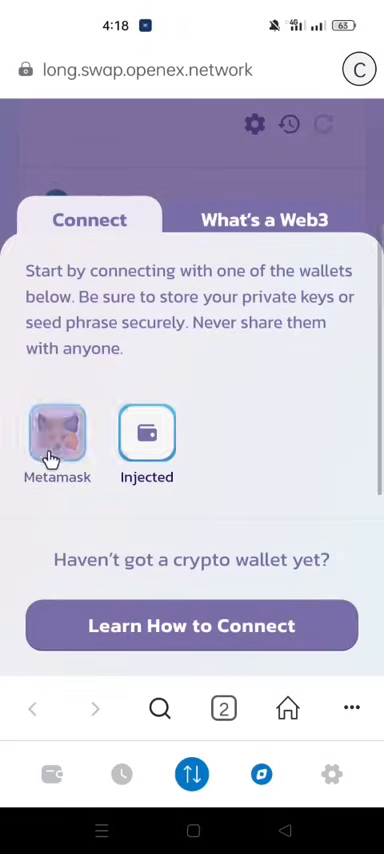
pyautogui.click(57, 433)
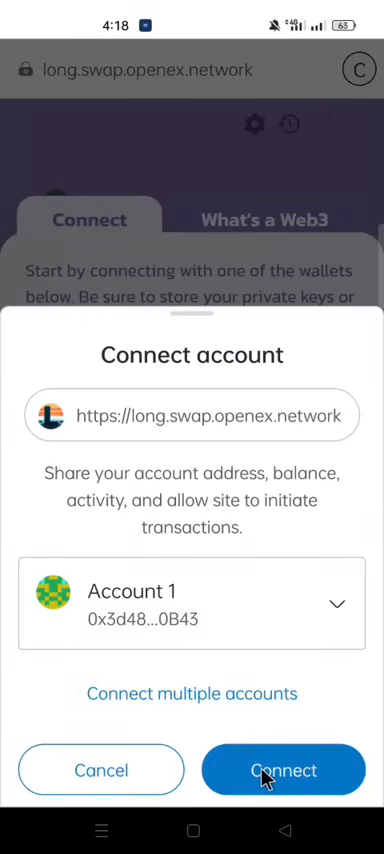
pyautogui.click(283, 770)
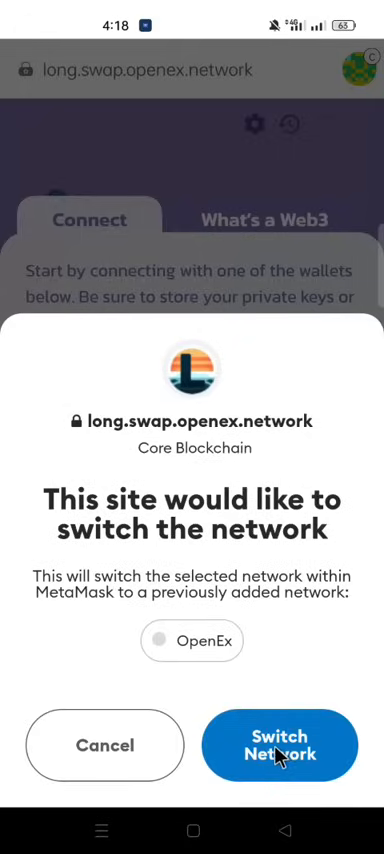
pyautogui.click(278, 745)
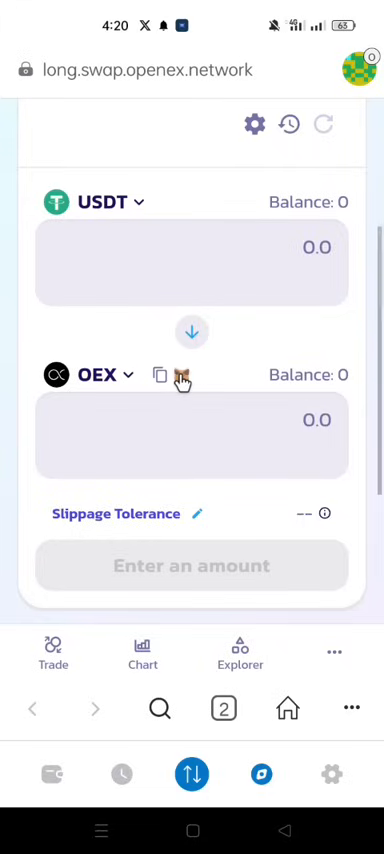
# Add the suggested OEX token to Account 1 from the swap page's fox icon
pyautogui.click(184, 374)
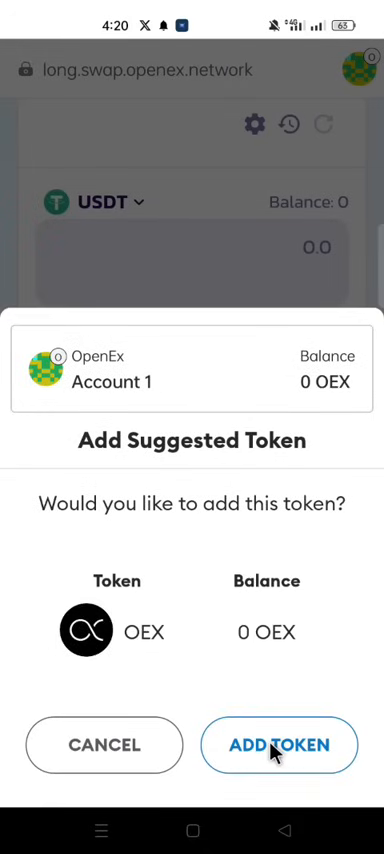
pyautogui.click(278, 745)
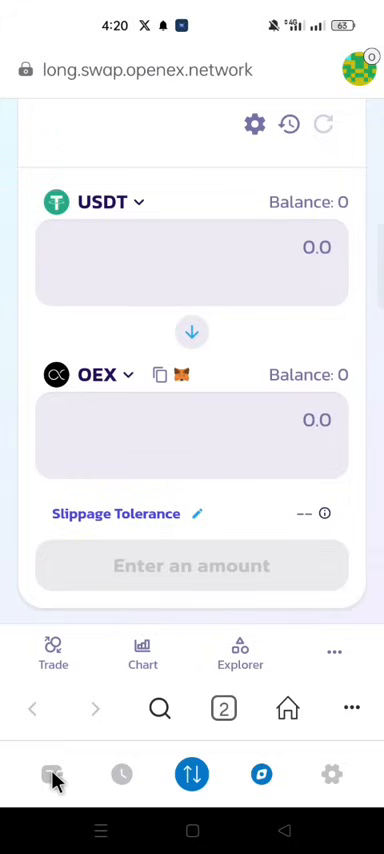
# Go to the Wallet tab to see LONG and 0 OEX balances
pyautogui.click(51, 774)
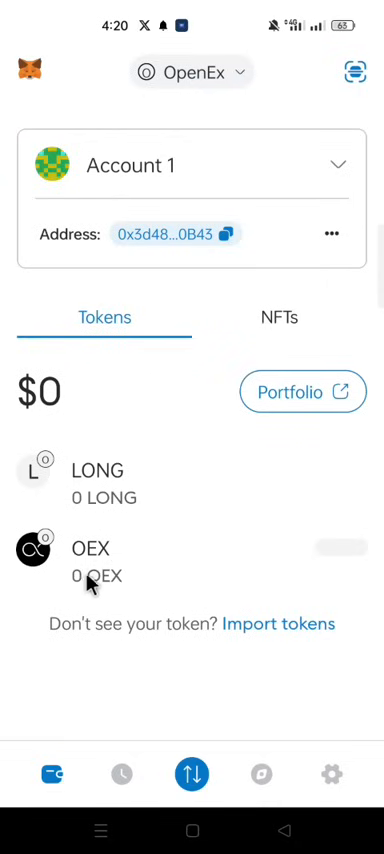
pyautogui.moveTo(97, 568)
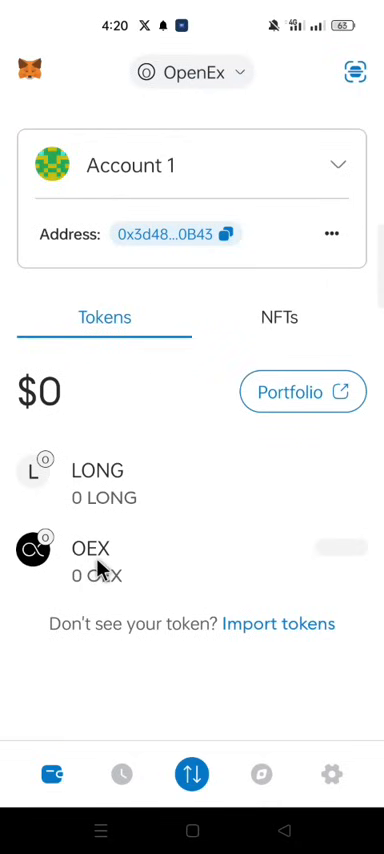
pyautogui.moveTo(190, 487)
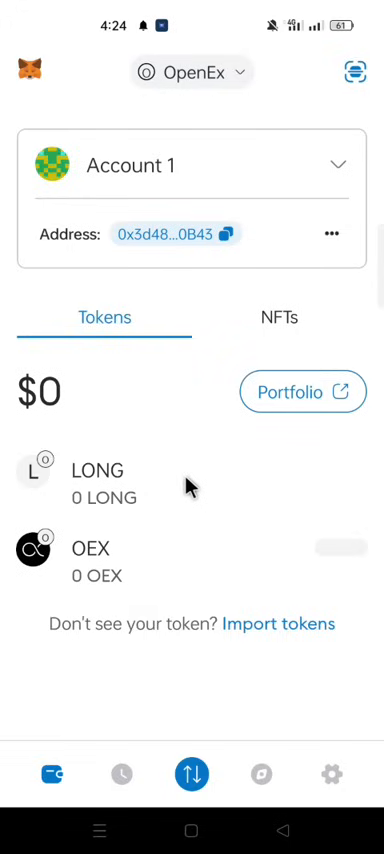
pyautogui.moveTo(189, 500)
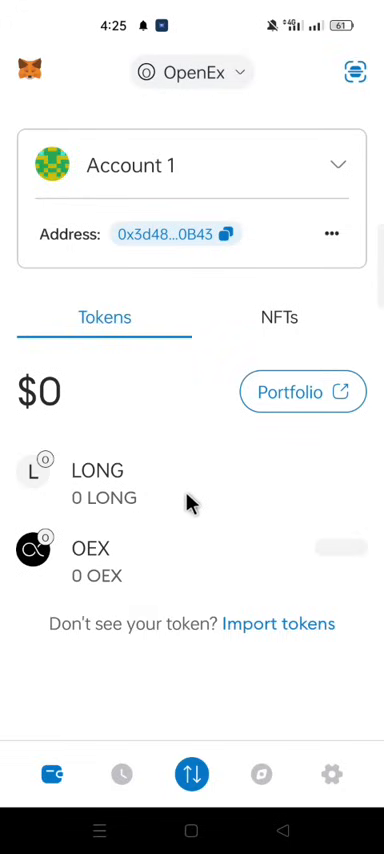